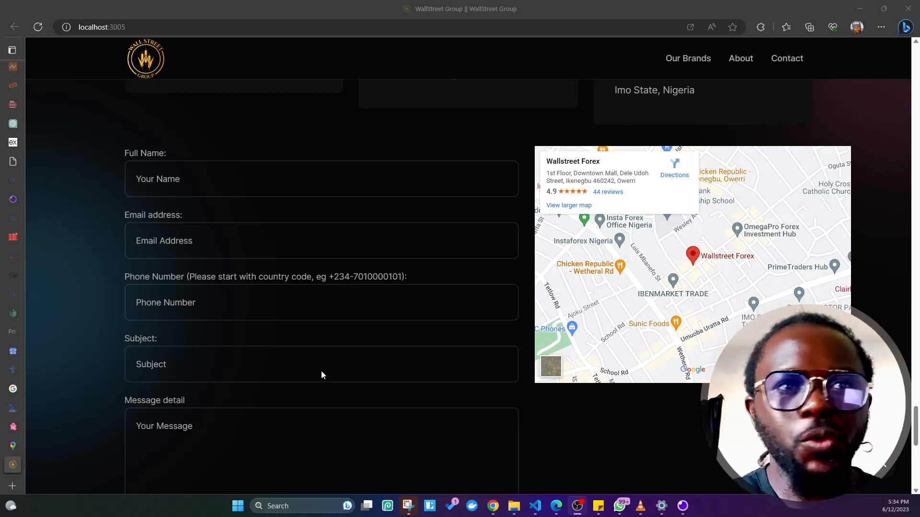
mouse_move(383, 334)
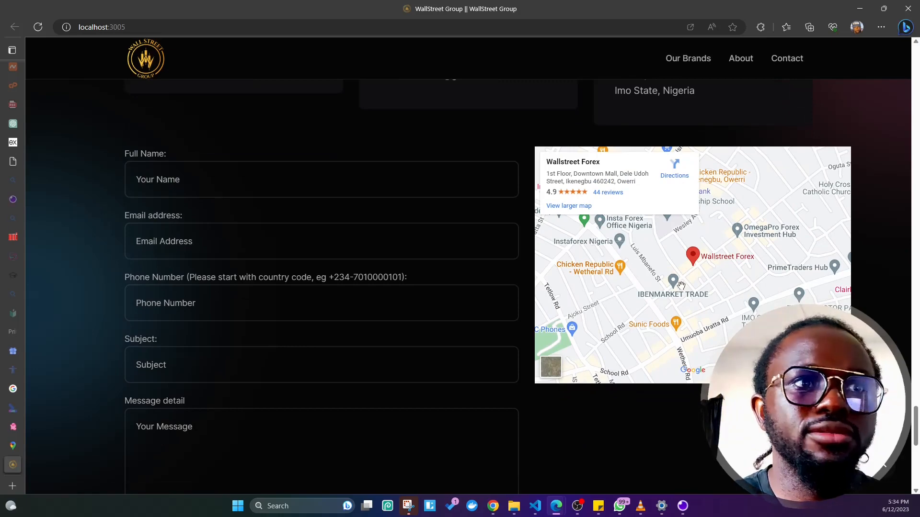
mouse_move(672, 294)
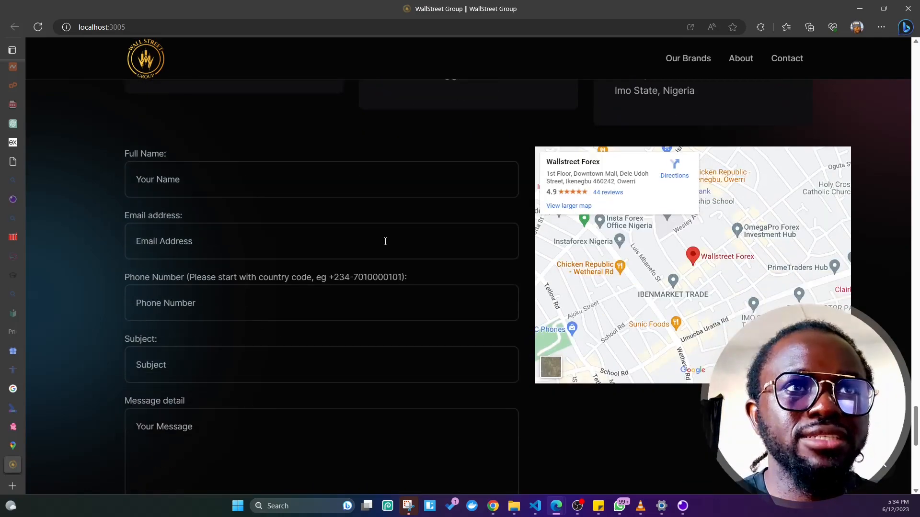
scroll(down, 3)
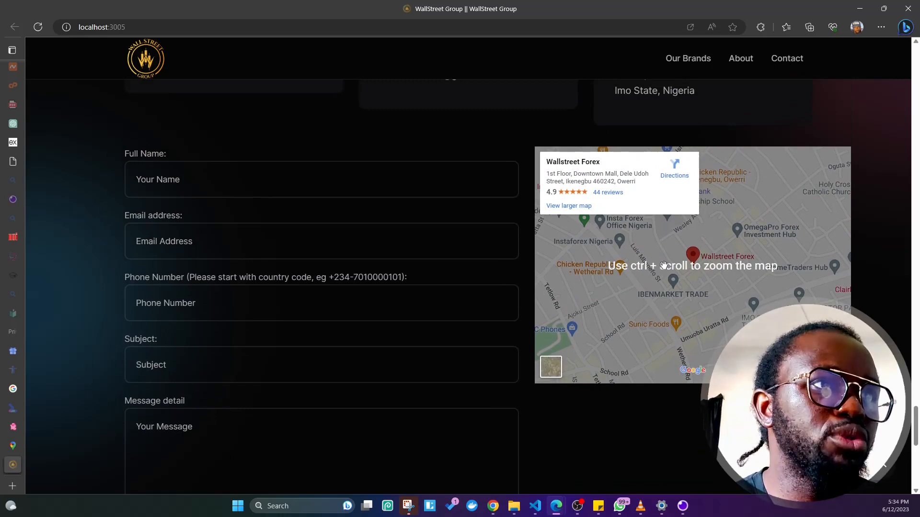
mouse_move(673, 168)
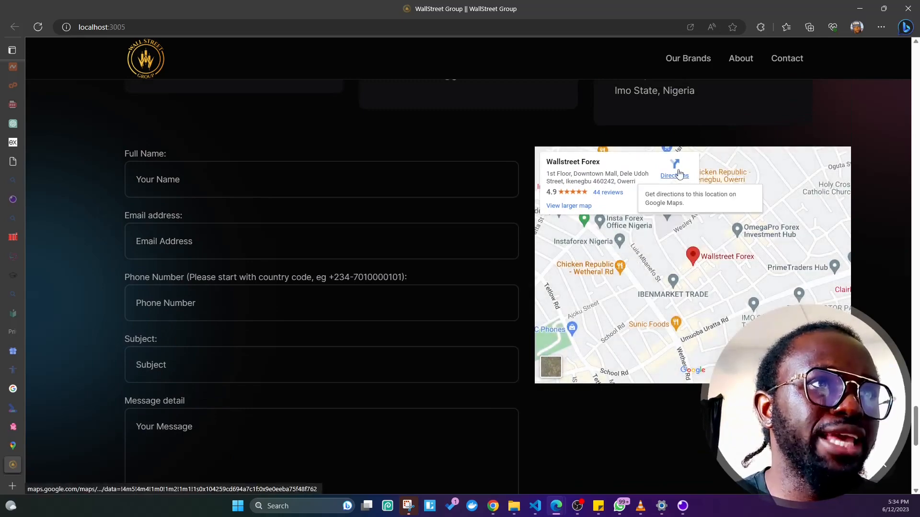
mouse_move(660, 299)
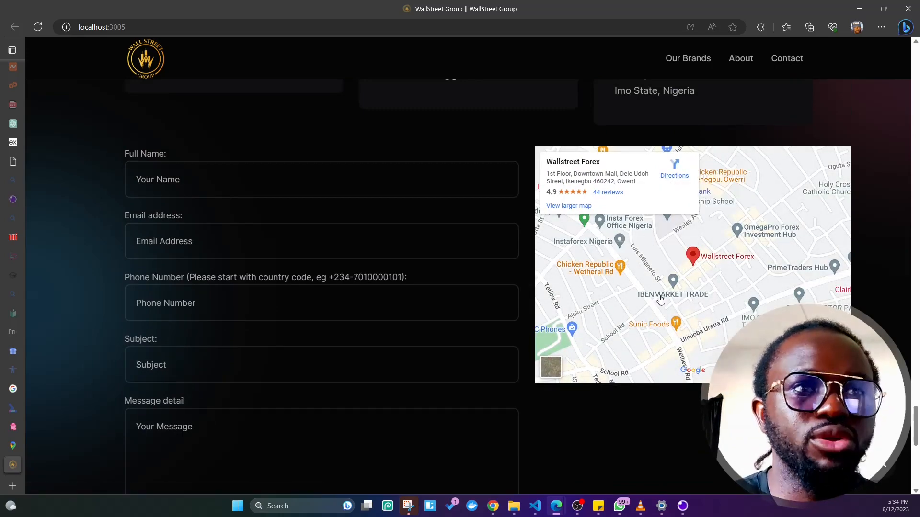
mouse_move(448, 279)
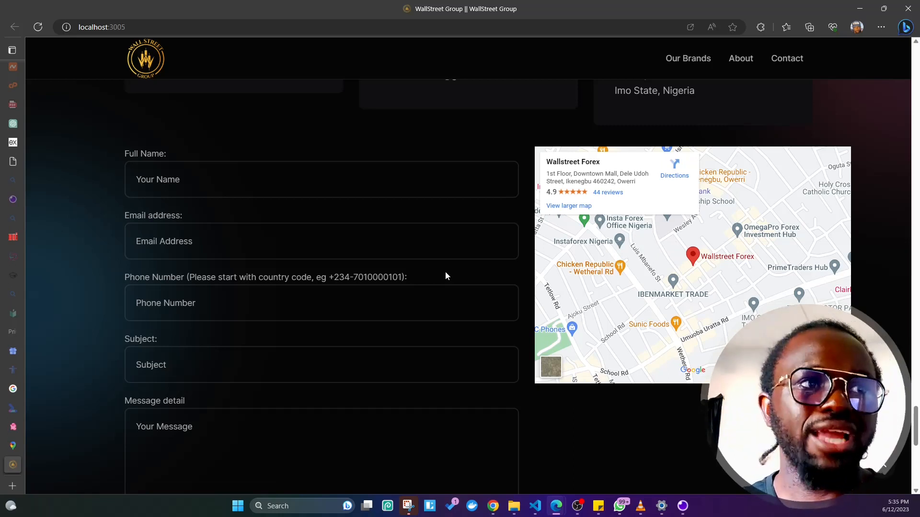
mouse_move(435, 281)
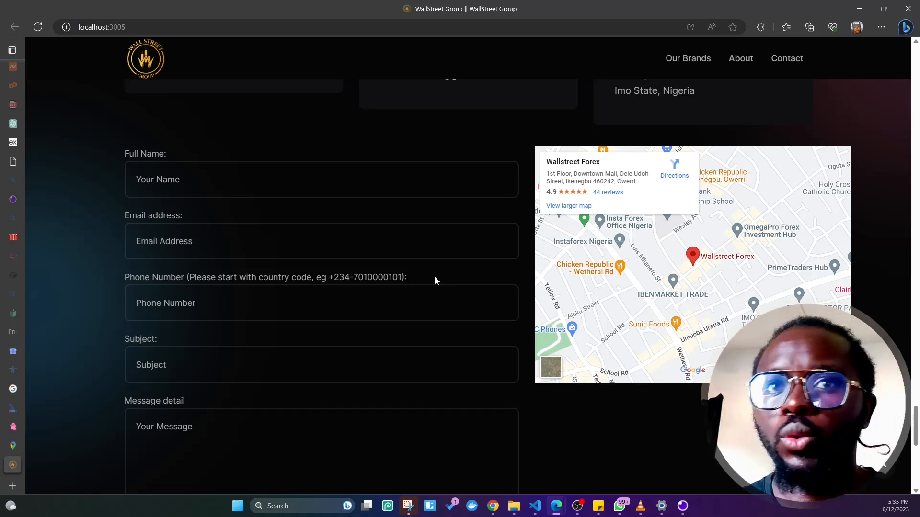
mouse_move(440, 278)
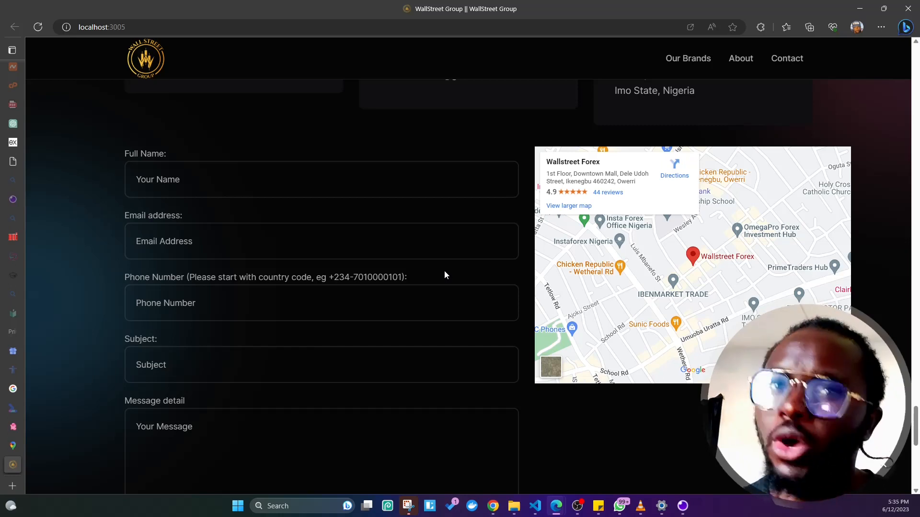
mouse_move(434, 270)
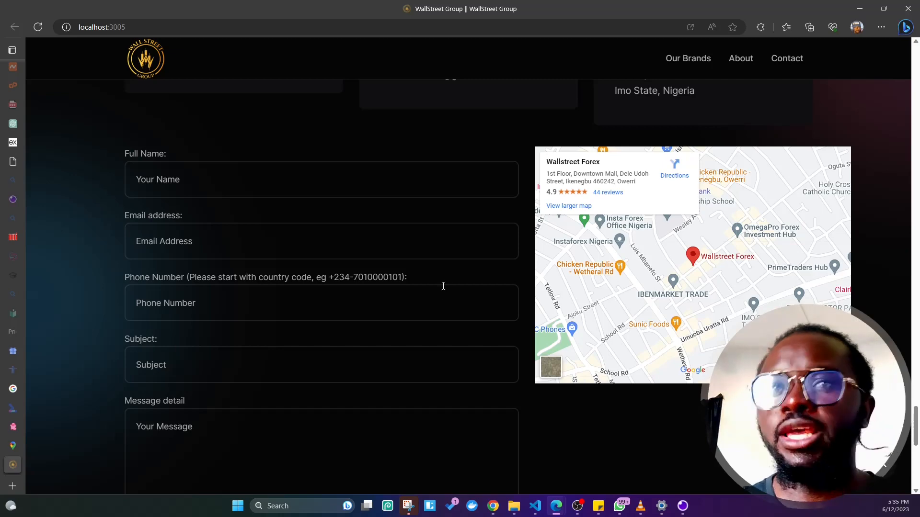
mouse_move(103, 431)
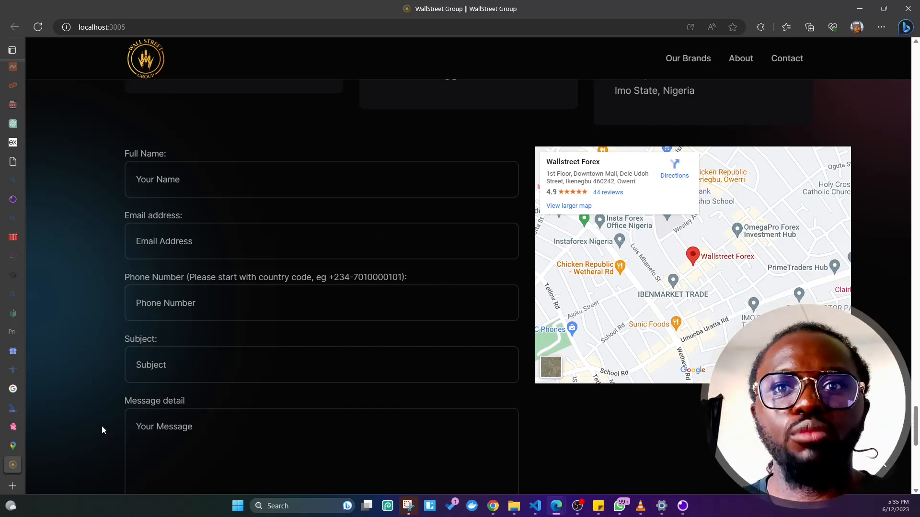
mouse_move(10, 450)
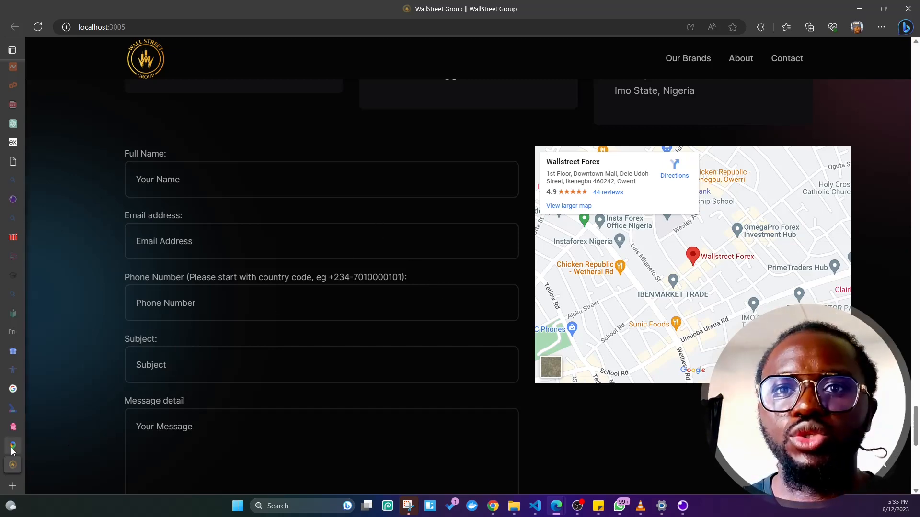
click(569, 206)
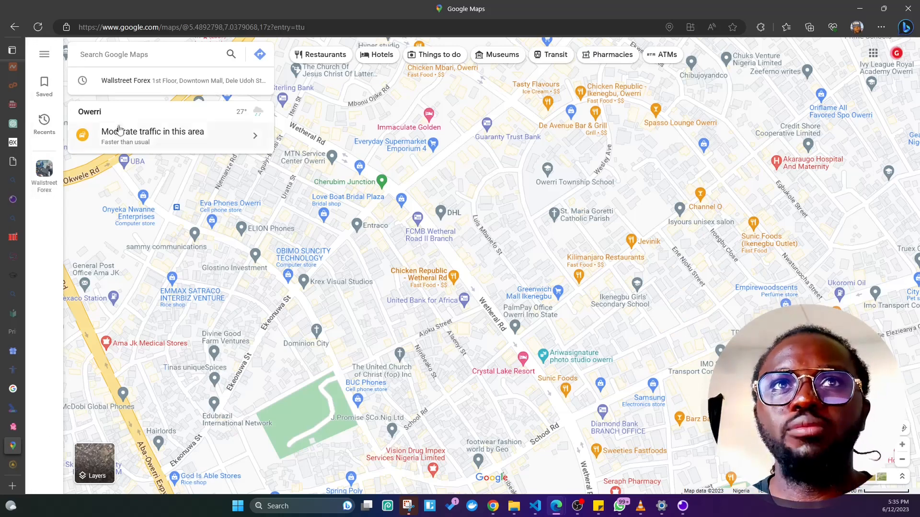
click(187, 27)
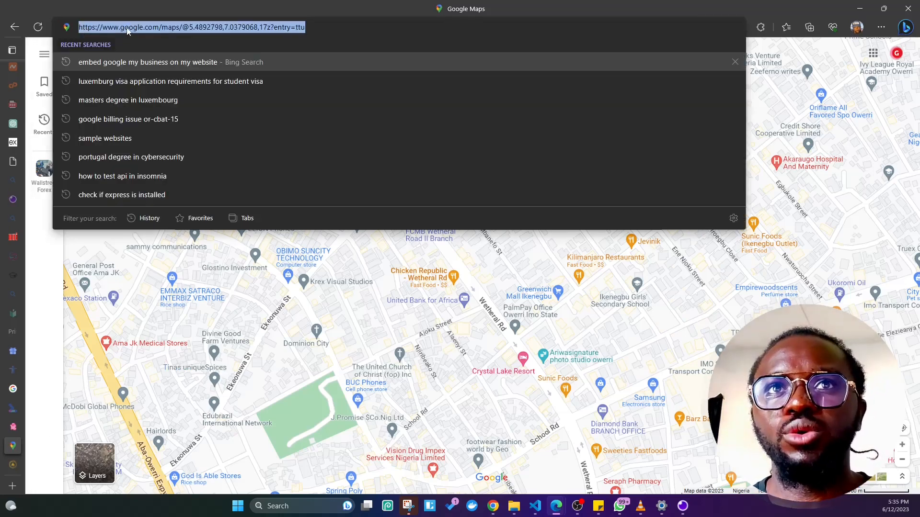
click(182, 27)
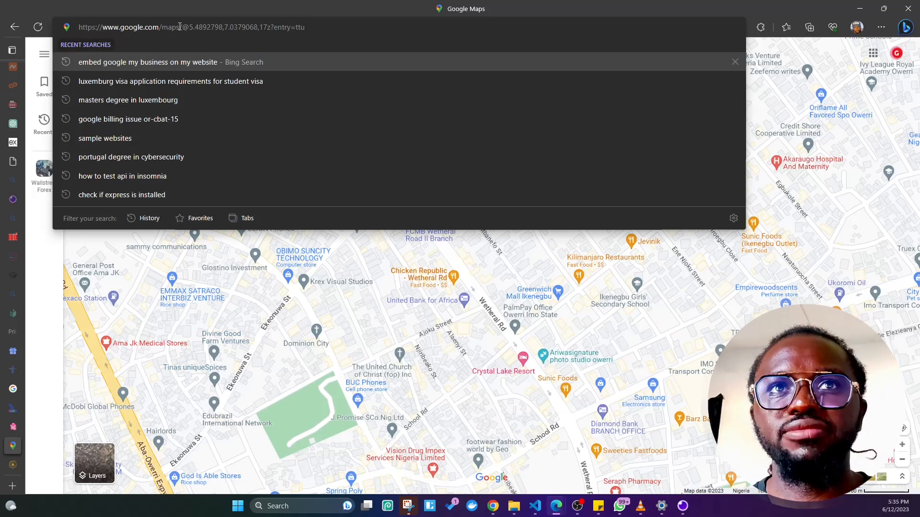
text(https://www.google.com/maps)
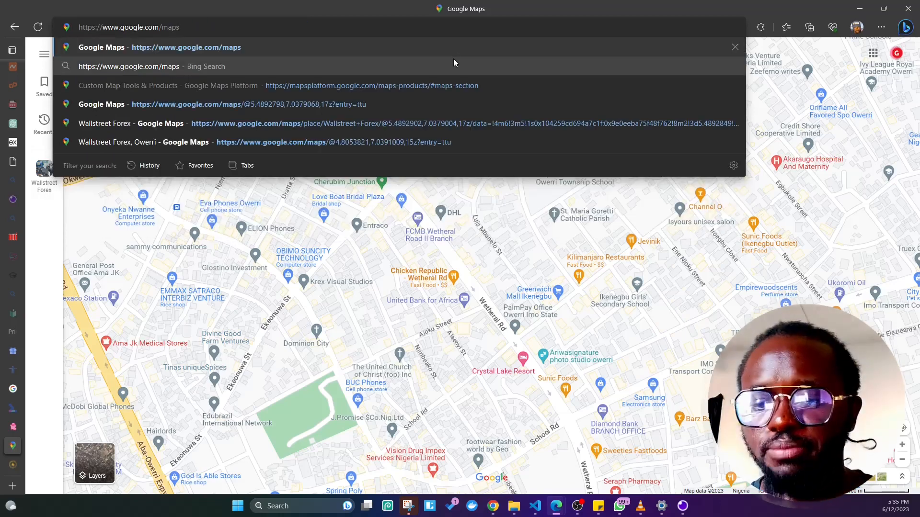
click(185, 47)
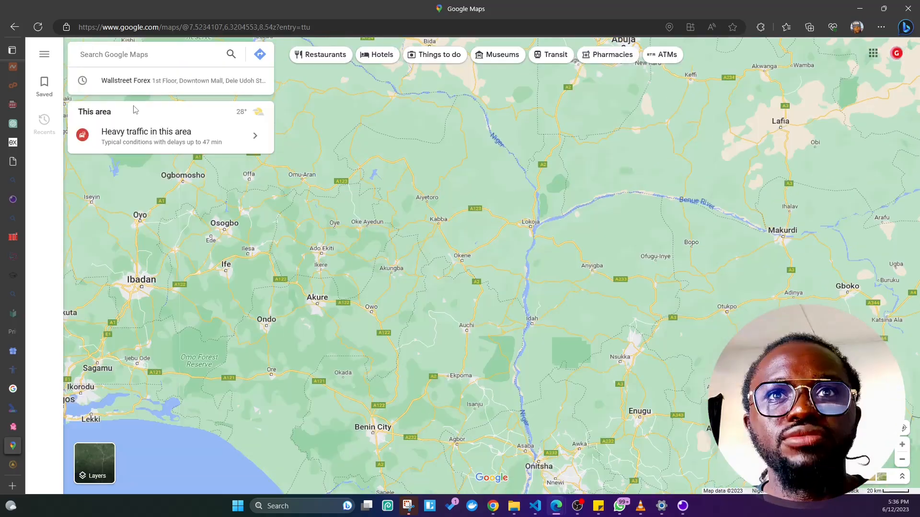
Find Wallstreet Forex in Owerri from recent searches and bring up its Share window.
click(182, 80)
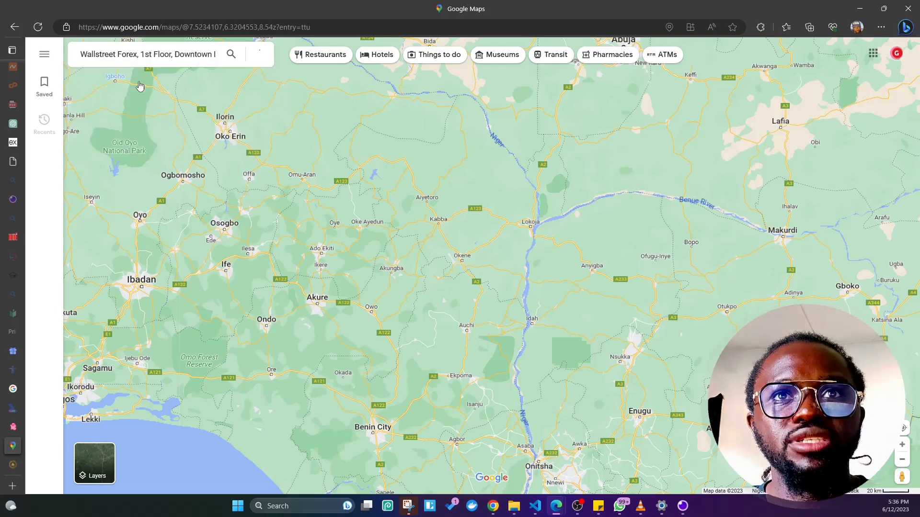
click(231, 54)
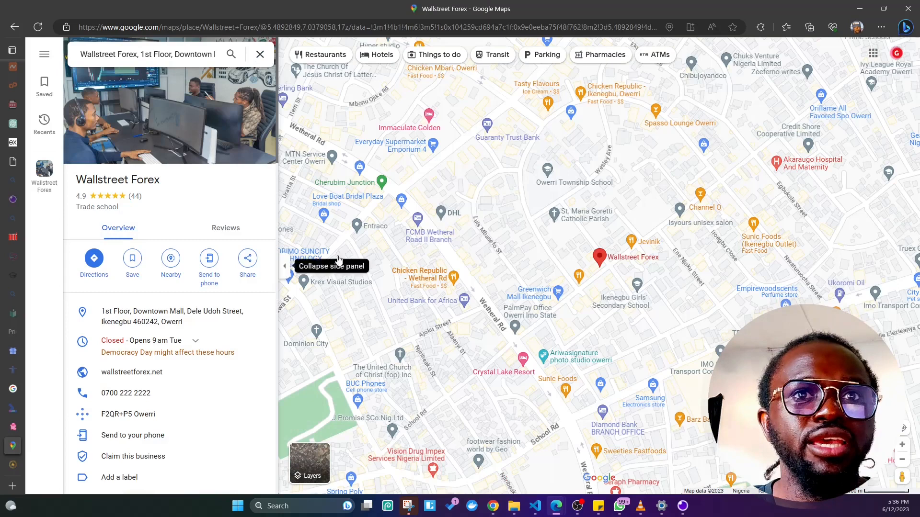
mouse_move(419, 221)
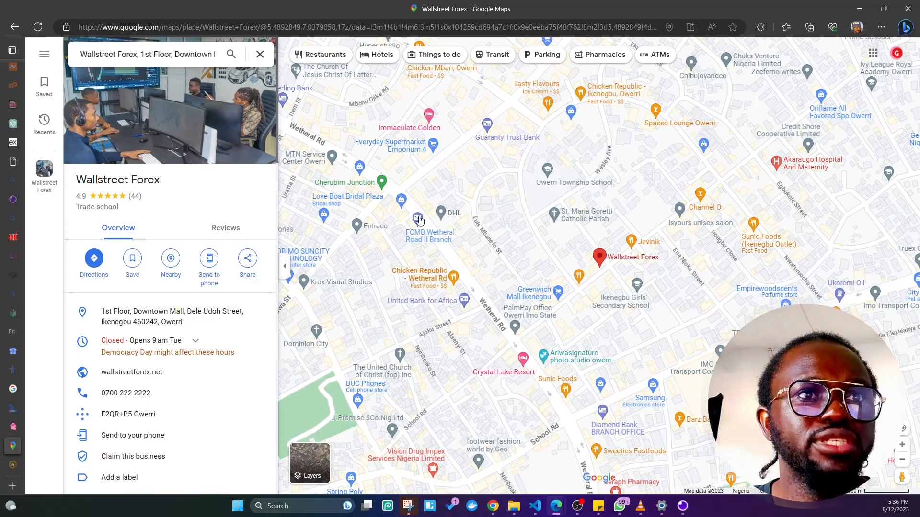
click(418, 221)
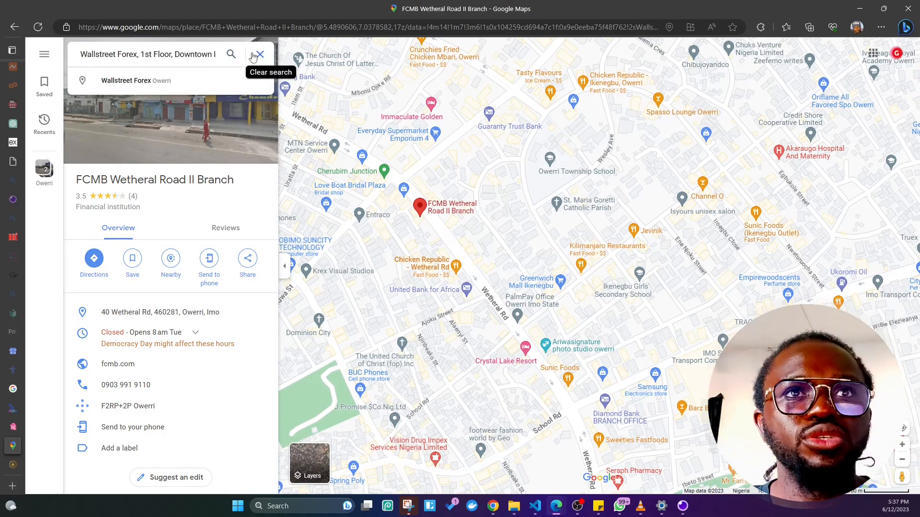
click(135, 81)
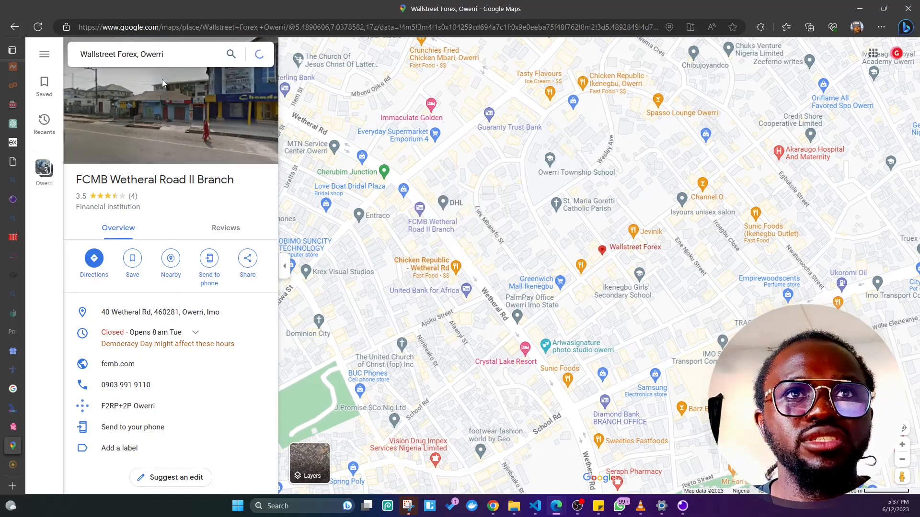
click(600, 250)
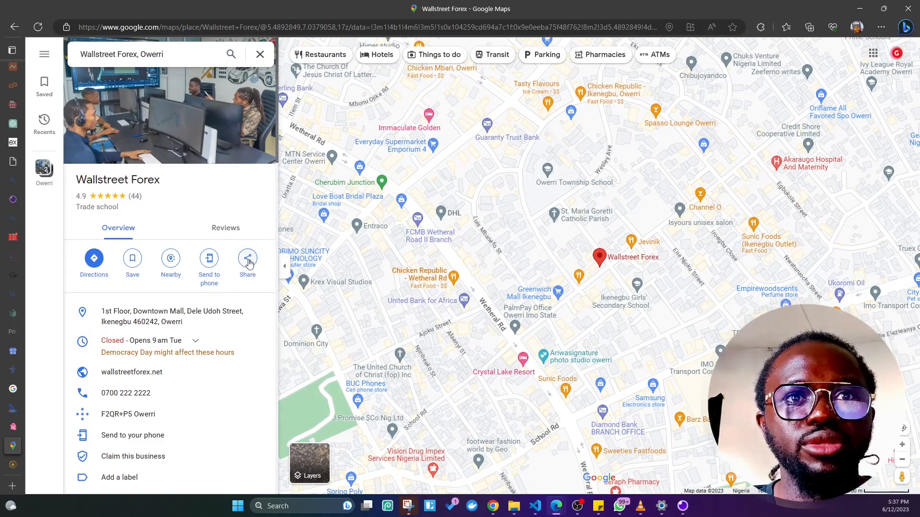
click(247, 258)
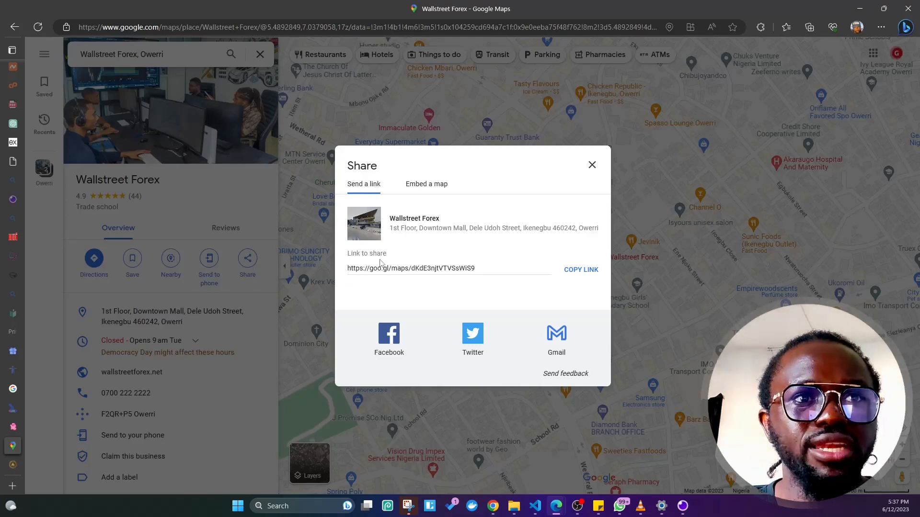
In Embed a map, try Small and Large sizes, settling back on Medium.
click(427, 184)
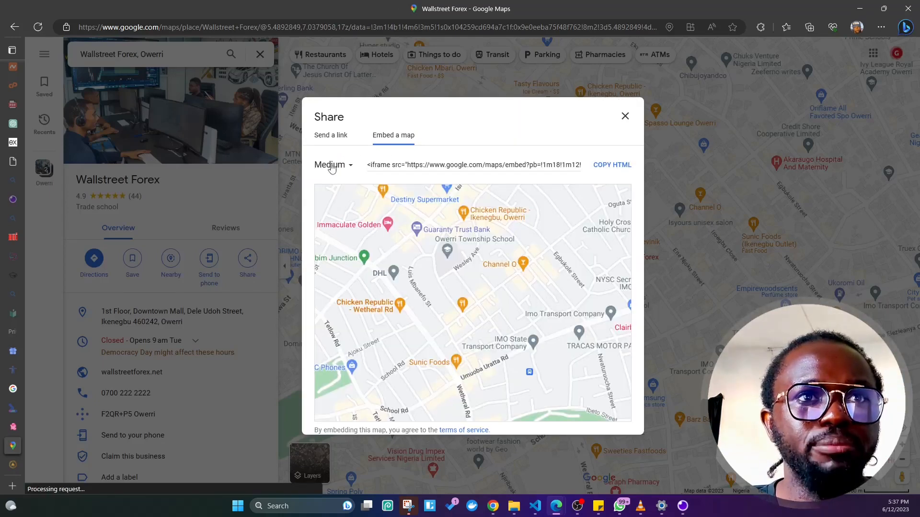
click(333, 164)
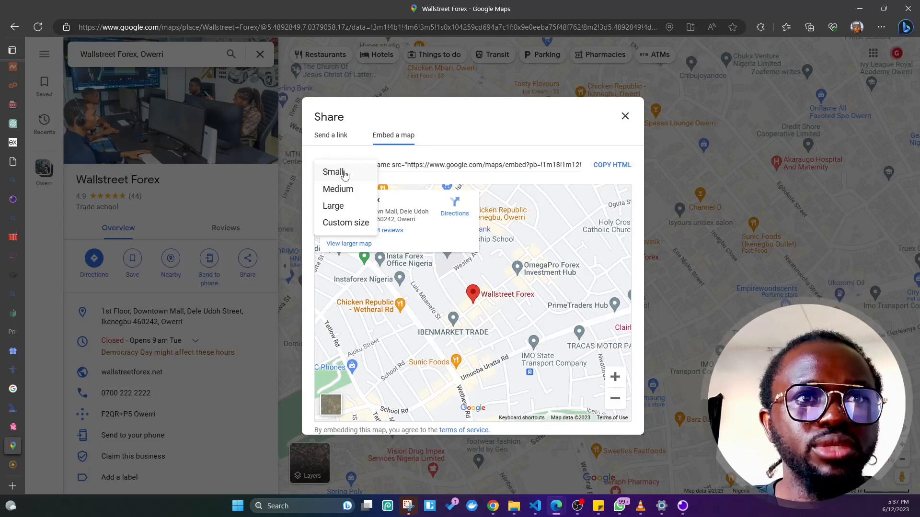
click(333, 172)
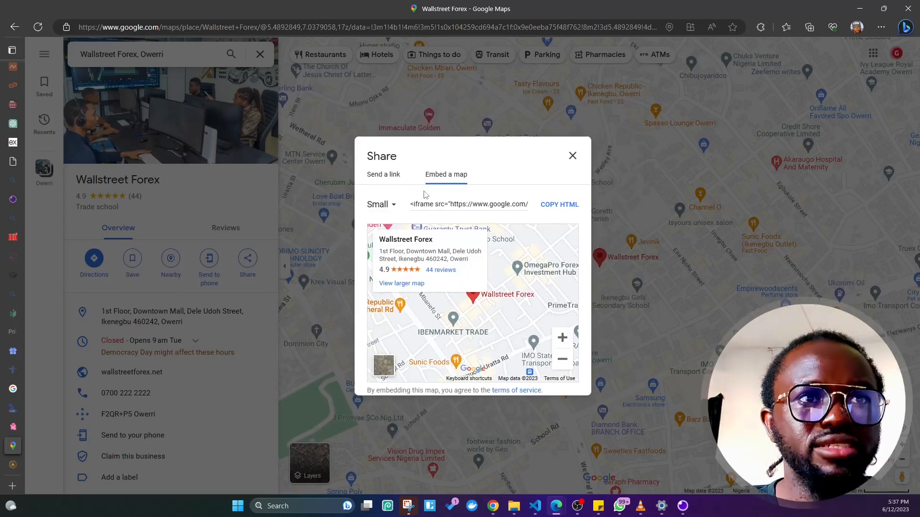
click(381, 204)
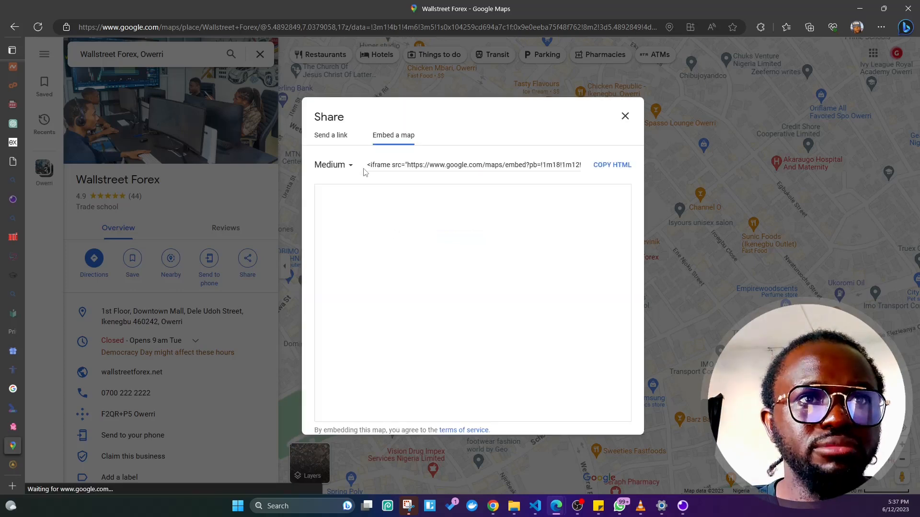
click(334, 164)
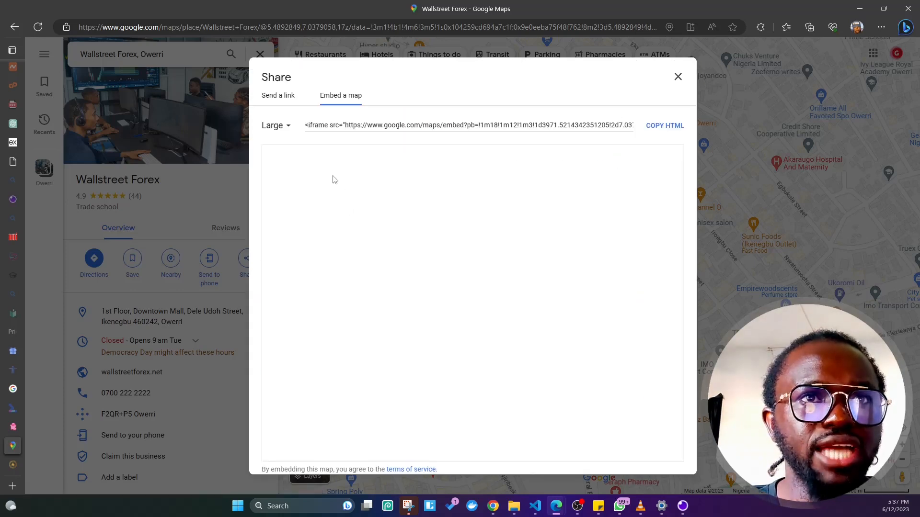
click(276, 125)
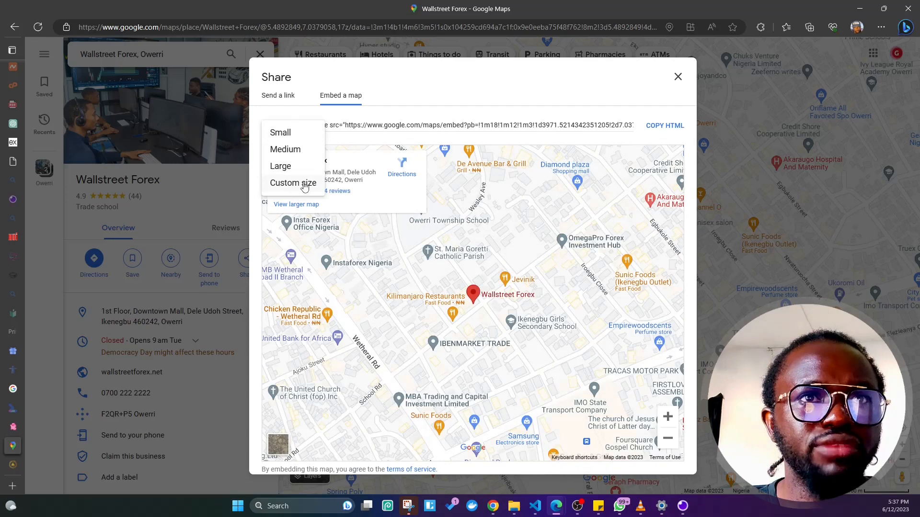
mouse_move(304, 176)
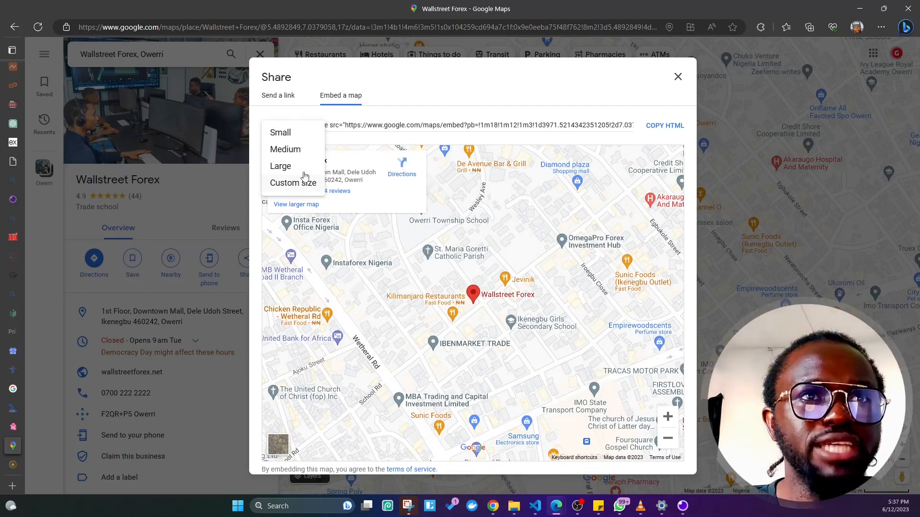
click(286, 149)
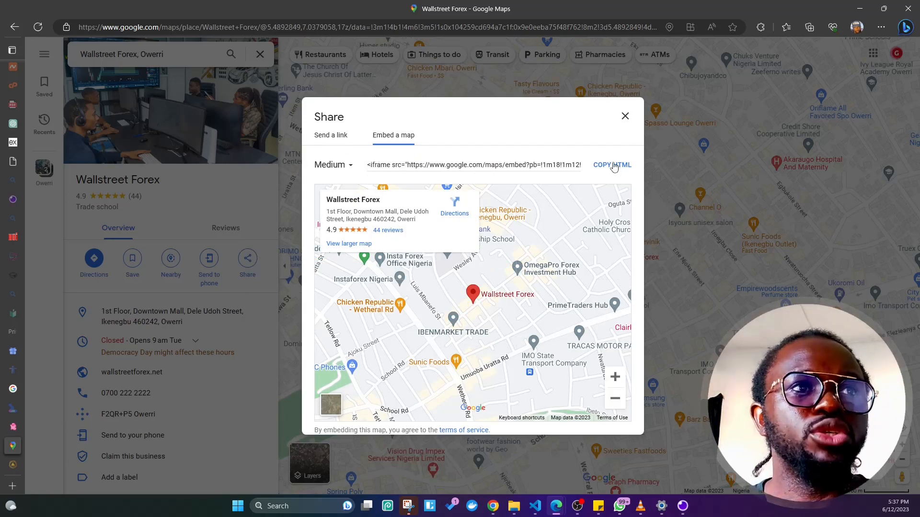
Copy the medium-size iframe HTML and return to ContactOne.js in VS Code.
click(611, 164)
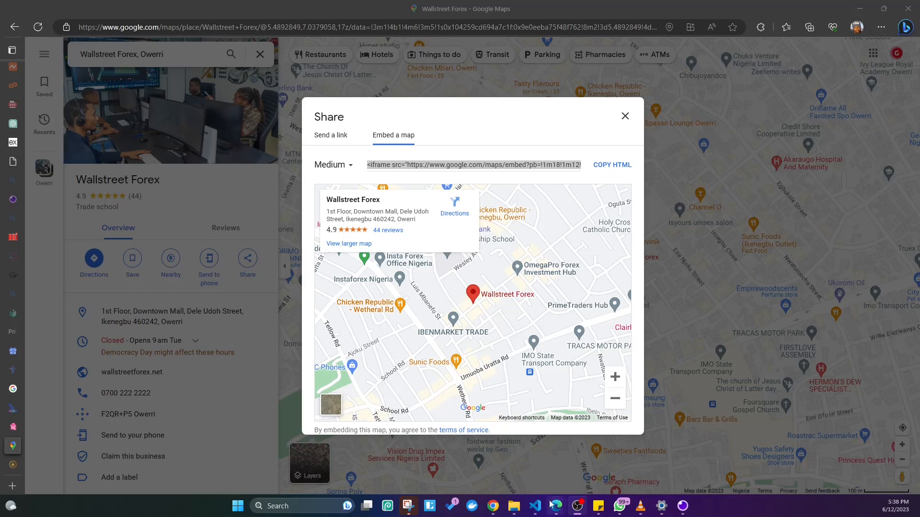
mouse_move(550, 506)
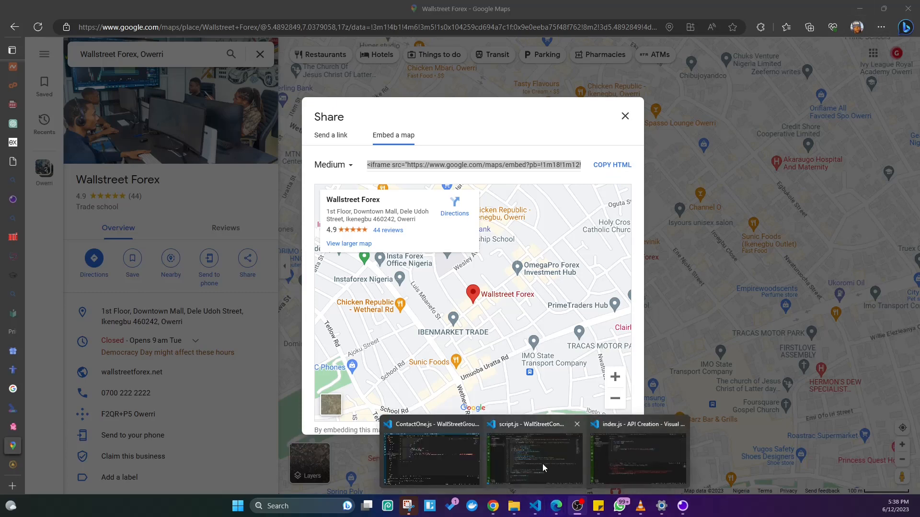
click(430, 458)
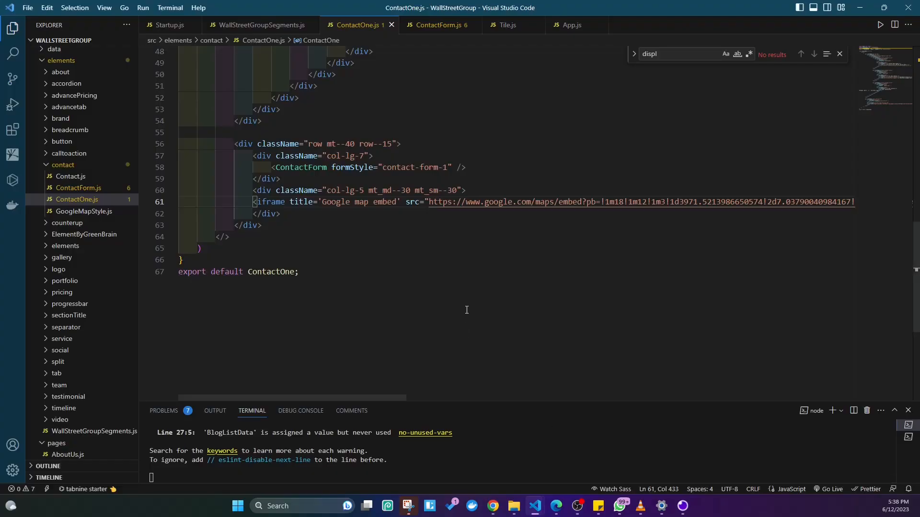
Locate the map column div and the old iframe line in ContactOne.js.
scroll(up, 3)
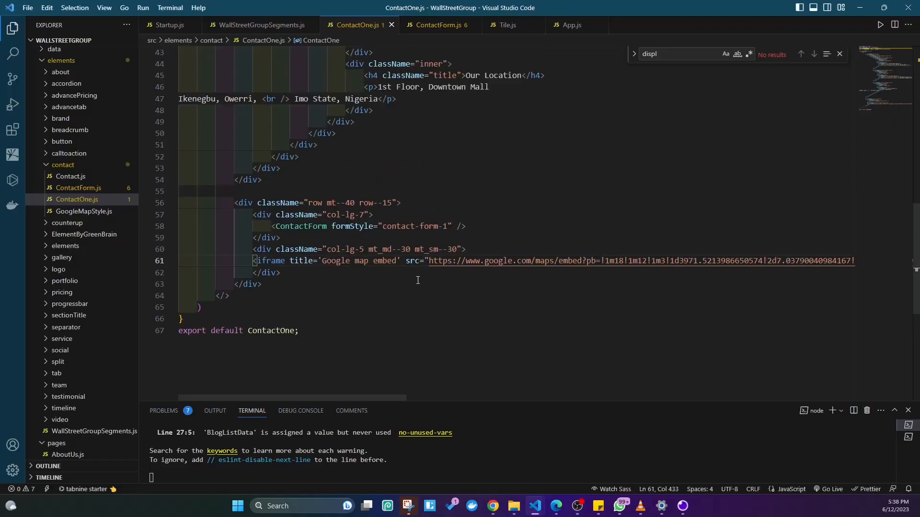
mouse_move(449, 303)
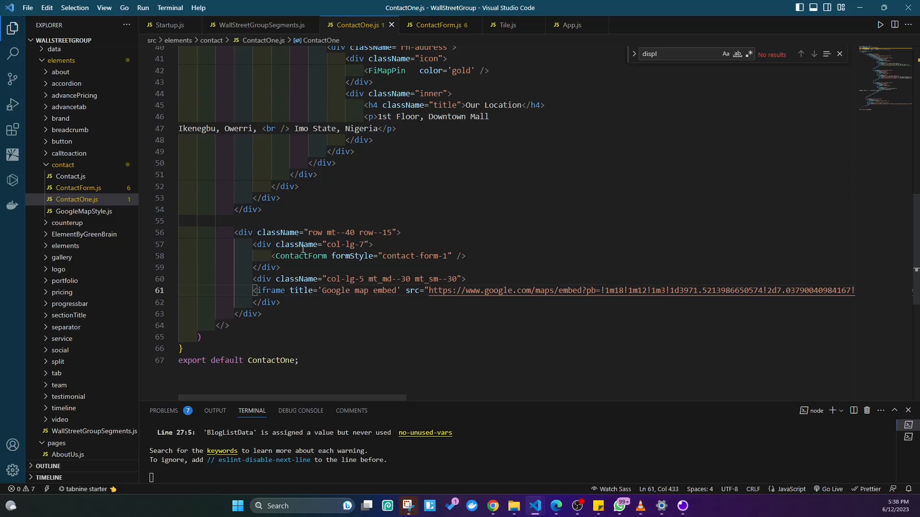
mouse_move(314, 271)
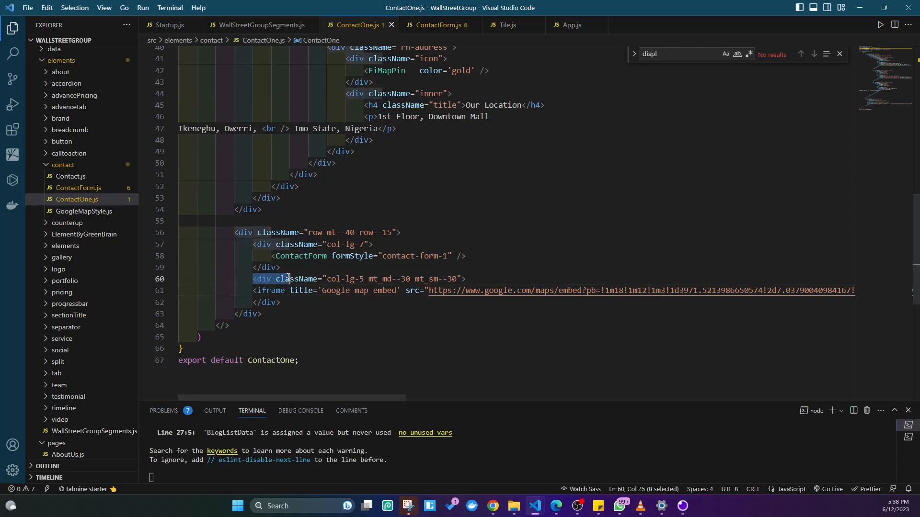
click(462, 279)
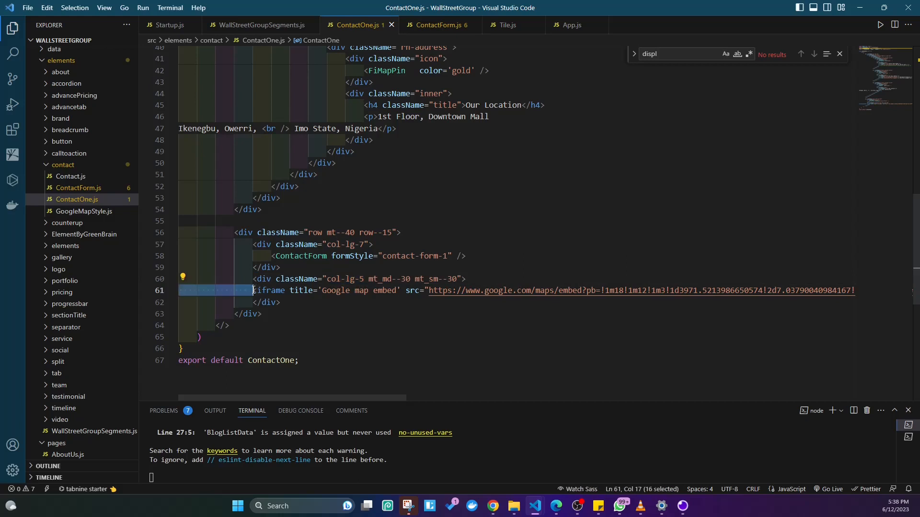
click(494, 506)
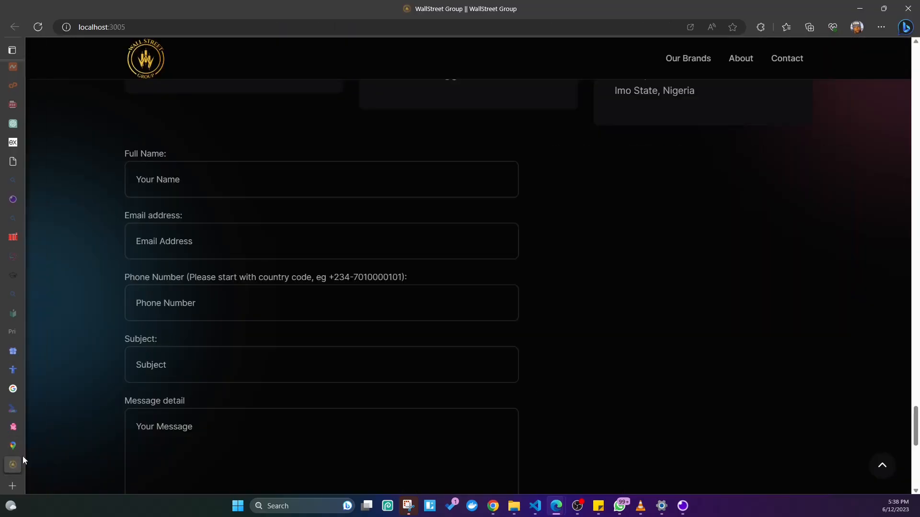
mouse_move(621, 204)
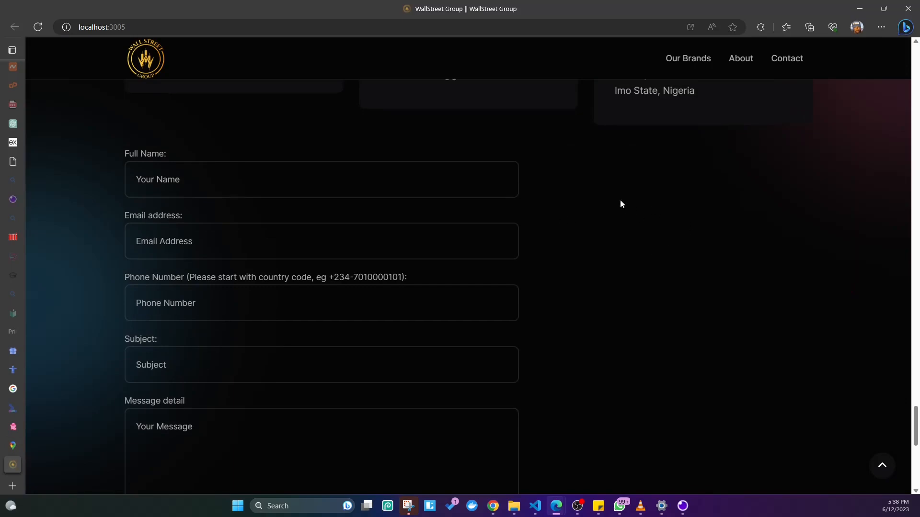
Check the contact page shows no map, then return to ContactOne.js to remove the old iframe.
scroll(down, 3)
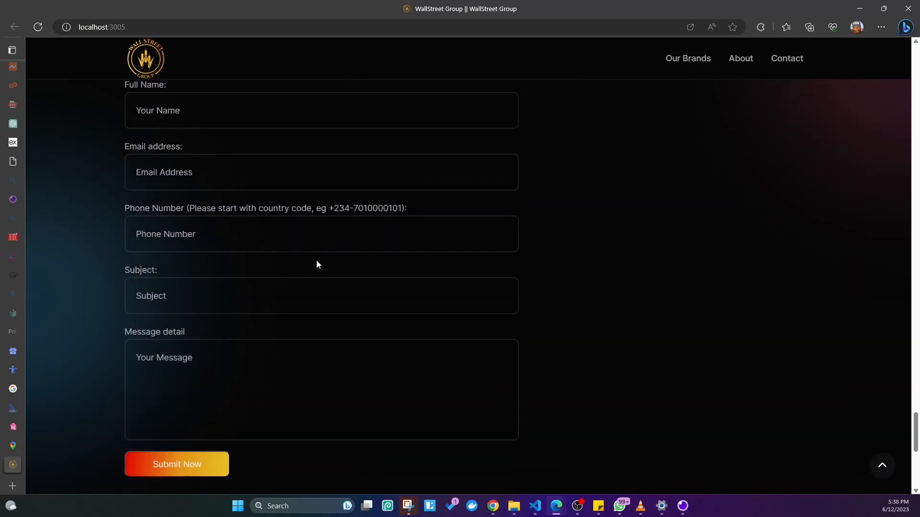
mouse_move(486, 266)
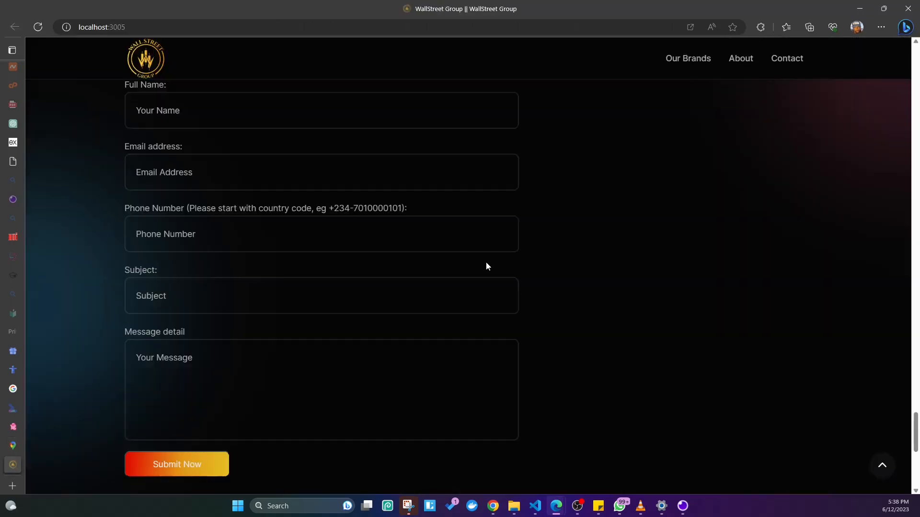
click(408, 506)
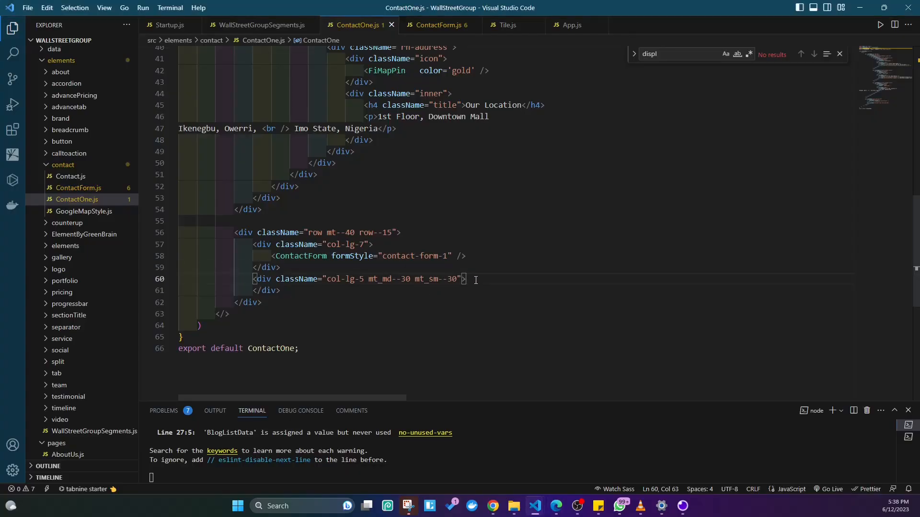
Add a blank line inside the empty col-lg-5 map div for the new iframe.
key(Enter)
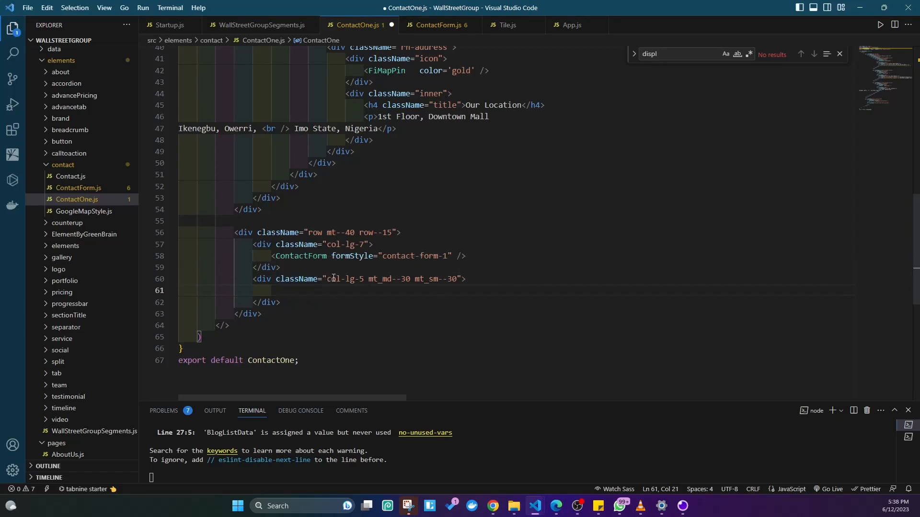
mouse_move(434, 279)
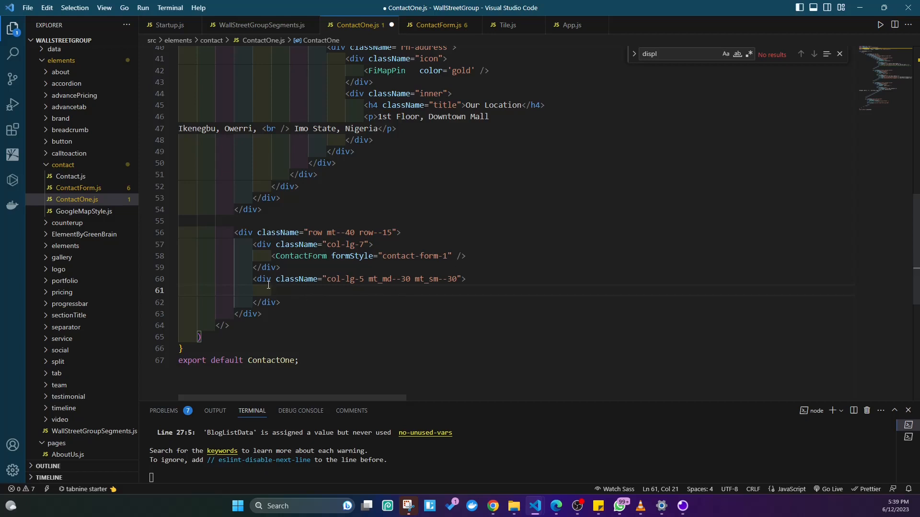
mouse_move(296, 279)
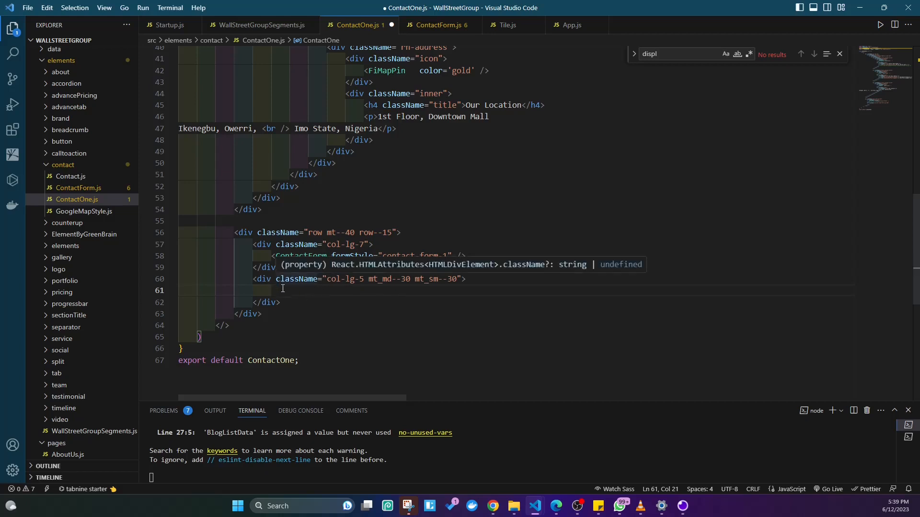
mouse_move(281, 295)
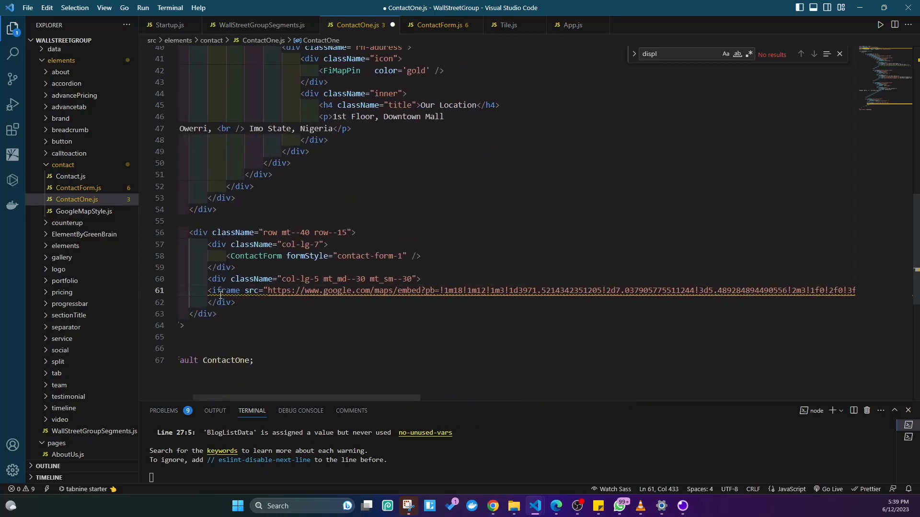
mouse_move(226, 291)
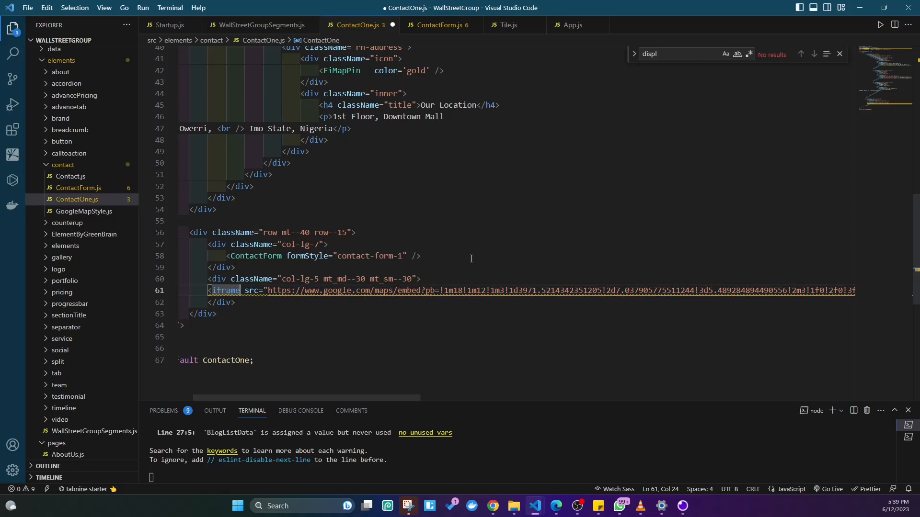
Give the pasted iframe the title 'Google maps embed'.
text(_t)
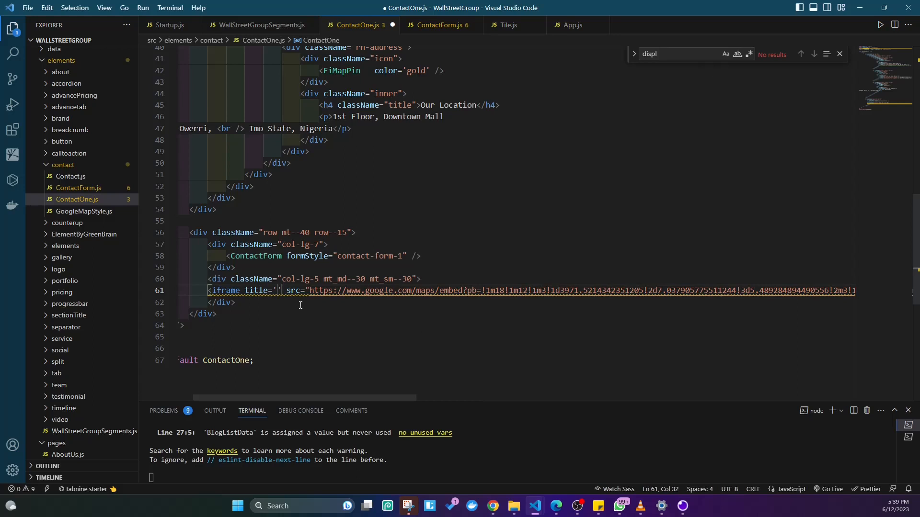
text(Google maps)
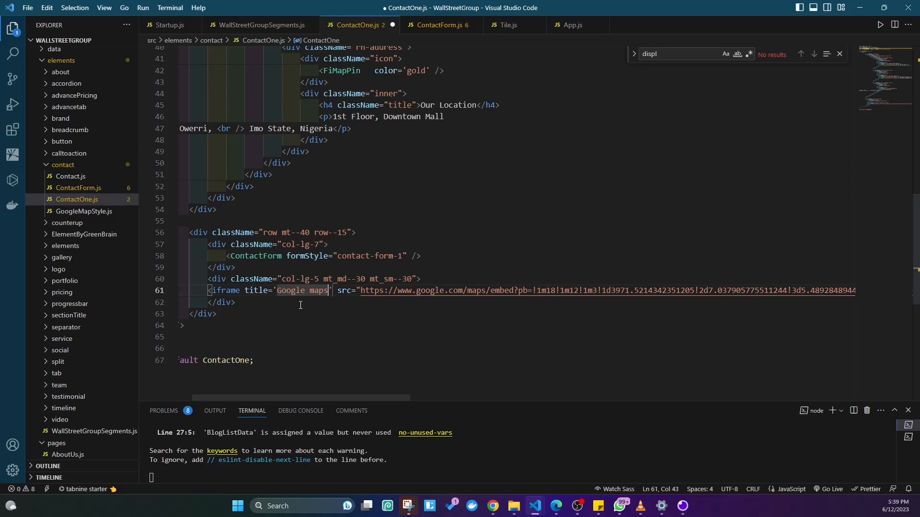
text(embed)
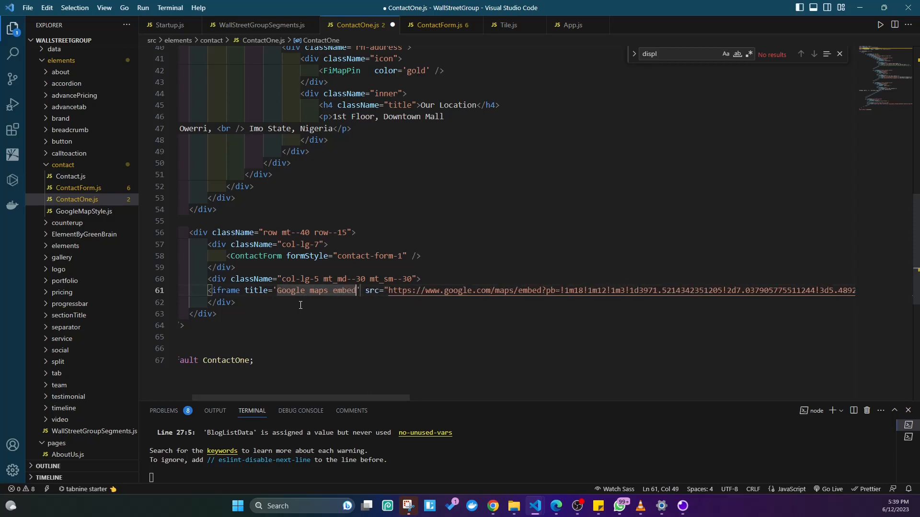
mouse_move(374, 297)
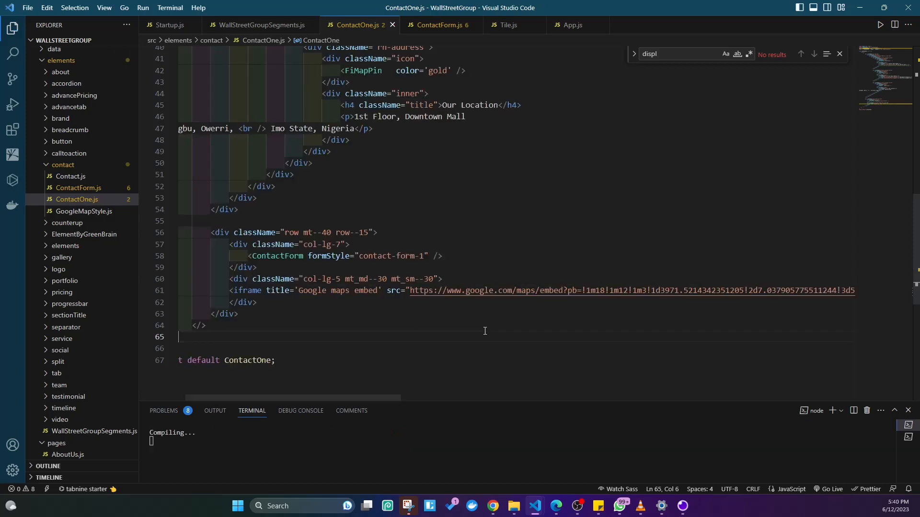
Remove the style="border:0;" attribute from the iframe and save ContactOne.js.
scroll(right, 3)
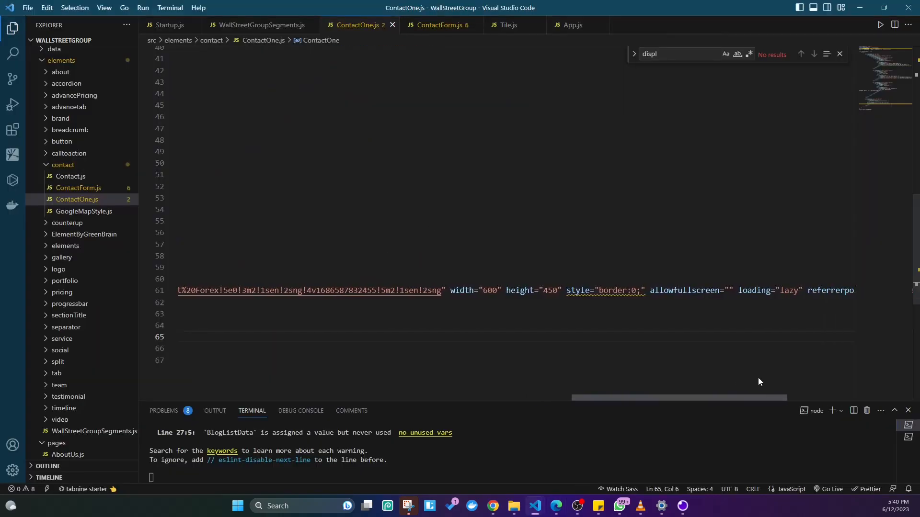
double_click(576, 291)
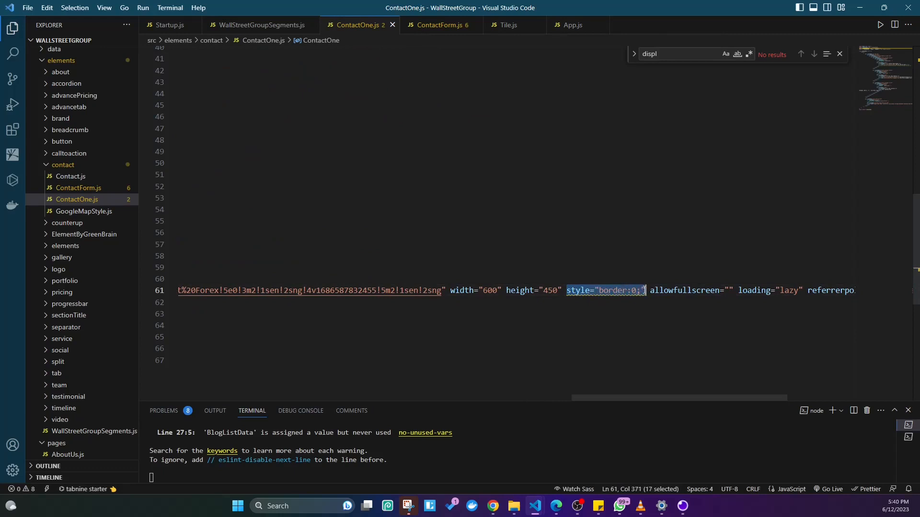
mouse_move(597, 337)
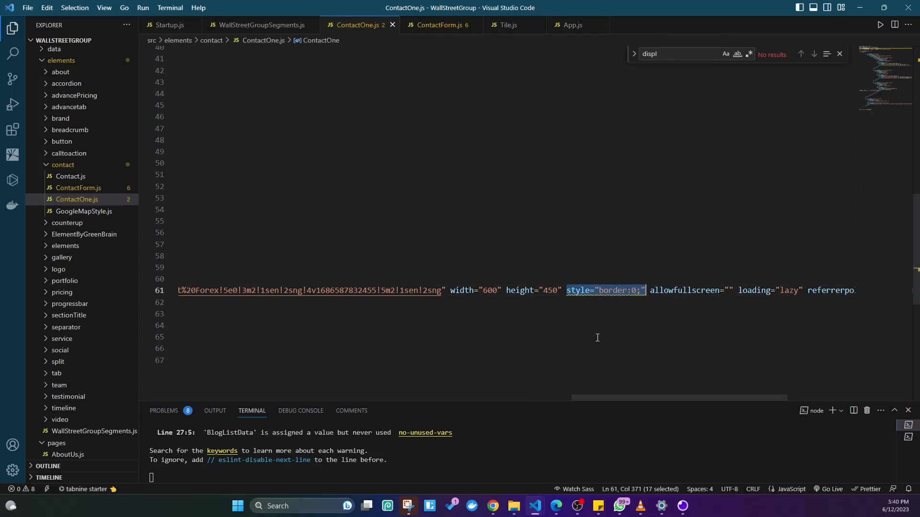
key(Delete)
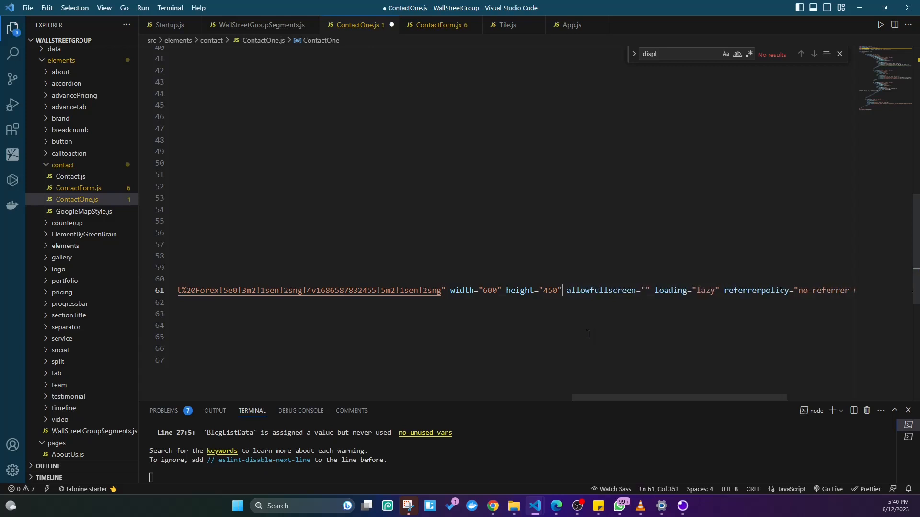
key(ctrl+s)
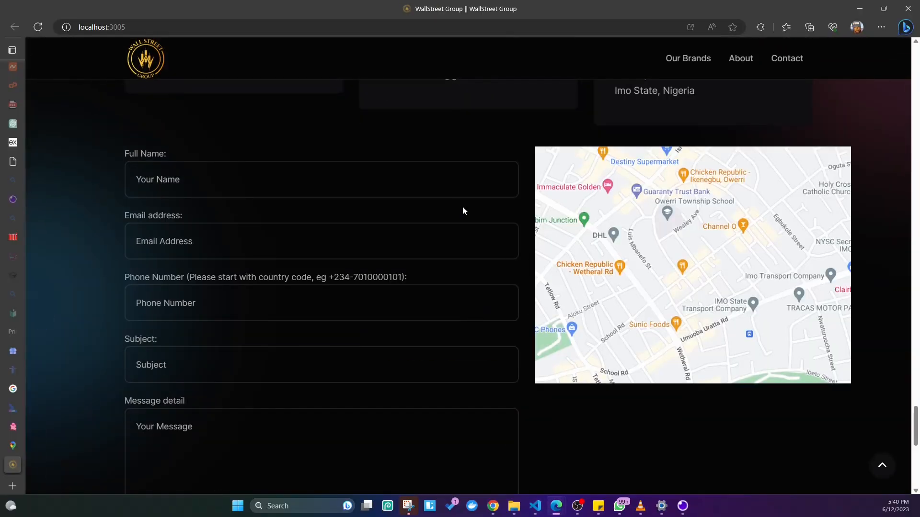
Verify the embedded Wallstreet Forex map is interactive, trying its place card and Directions.
click(692, 256)
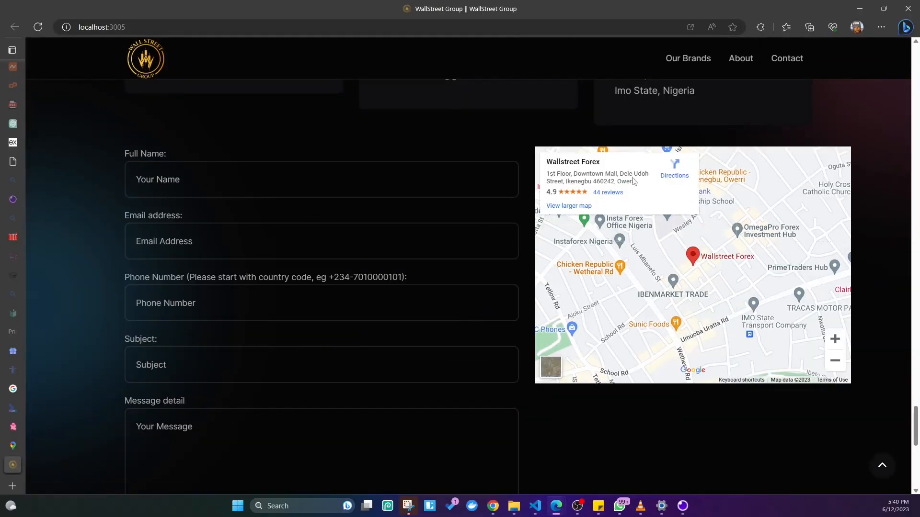
mouse_move(721, 250)
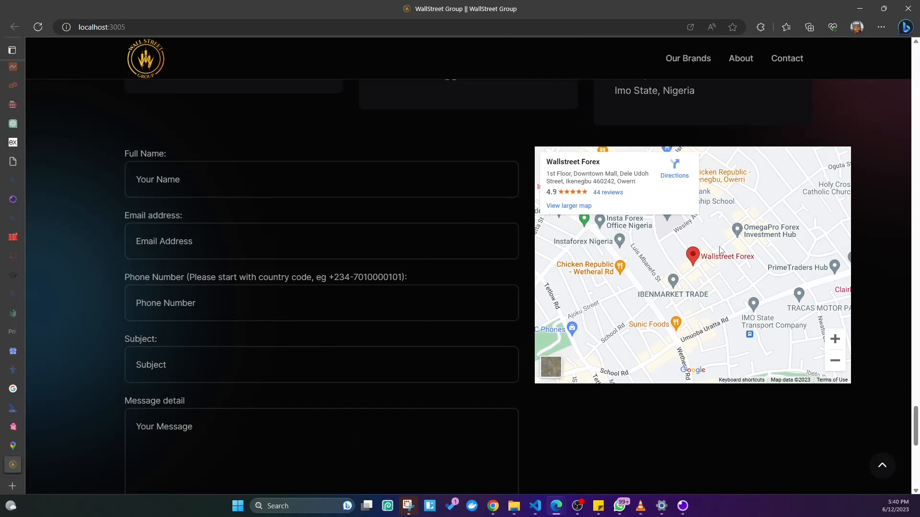
mouse_move(678, 191)
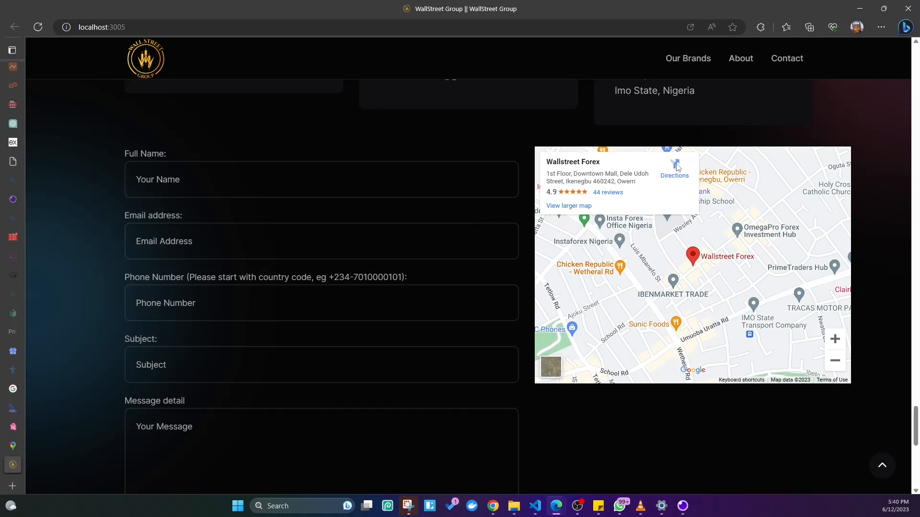
mouse_move(675, 181)
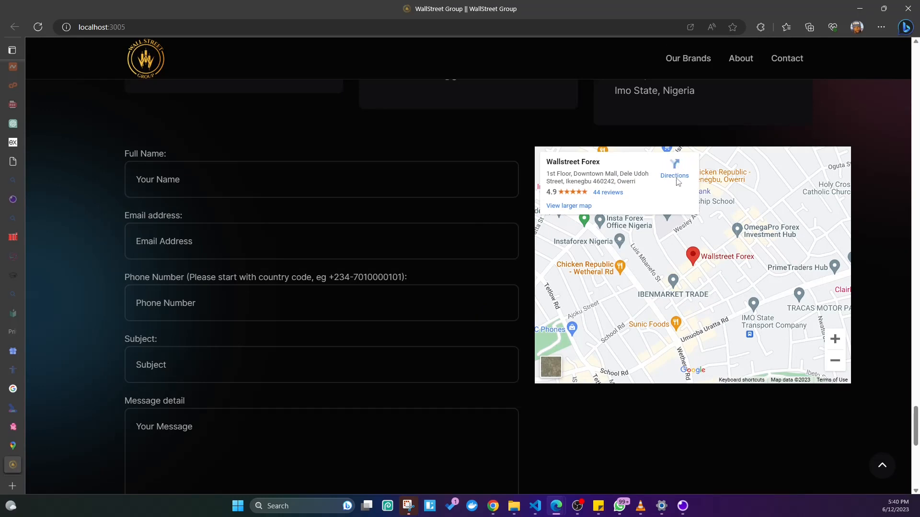
click(37, 27)
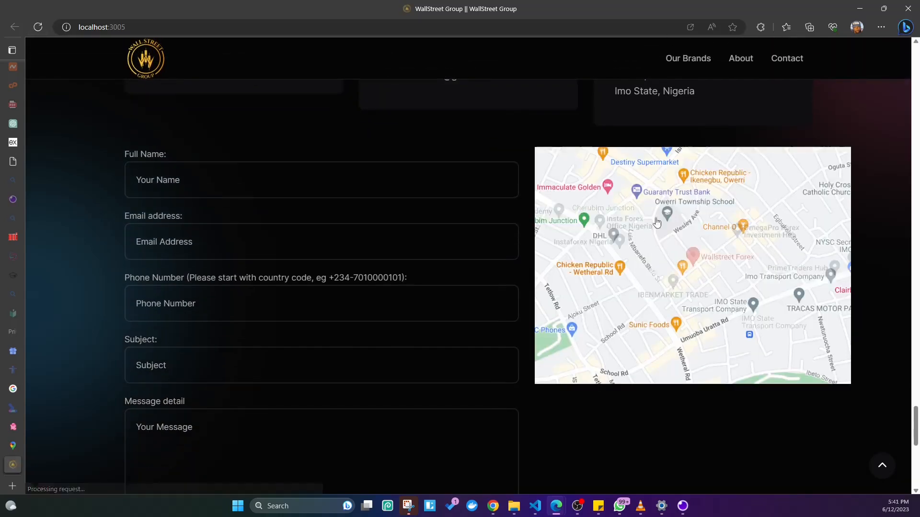
click(691, 255)
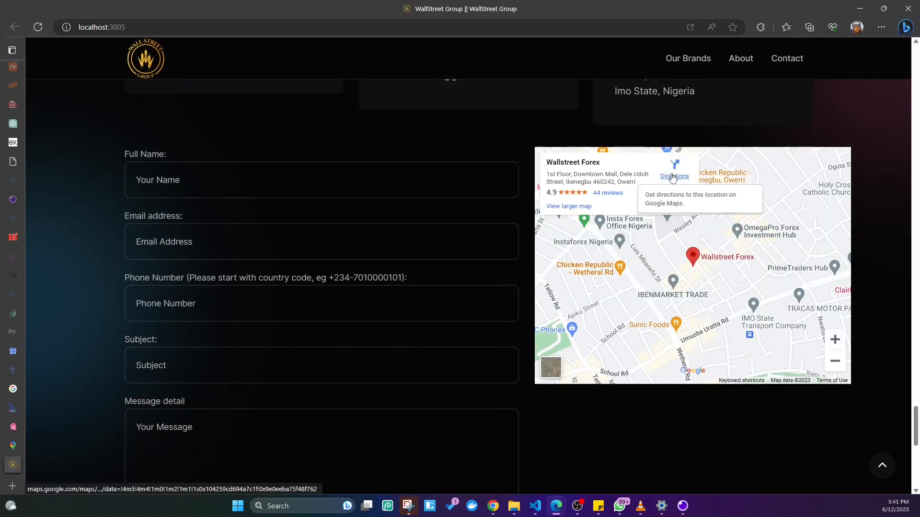
scroll(down, 3)
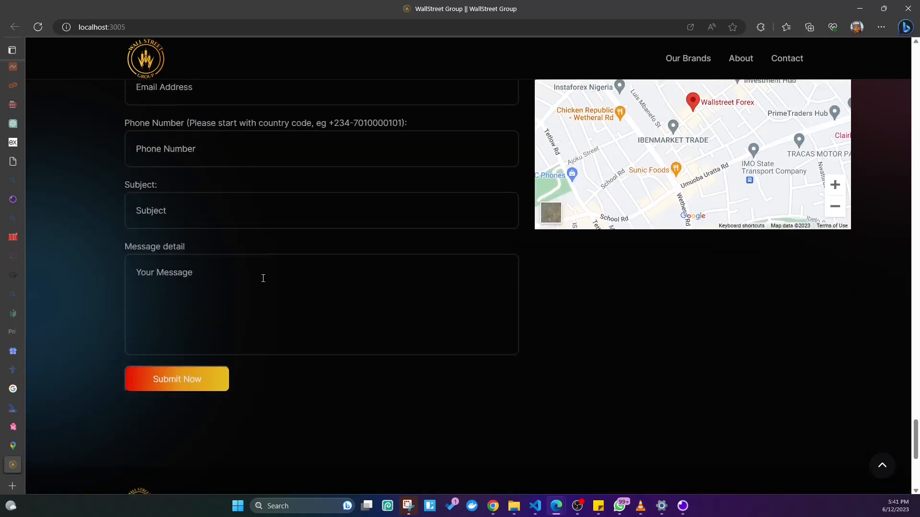
scroll(up, 3)
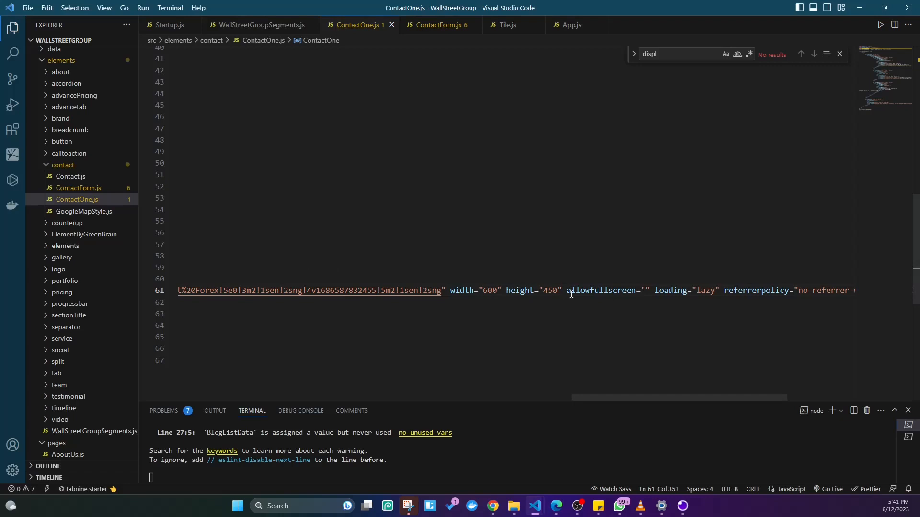
mouse_move(530, 289)
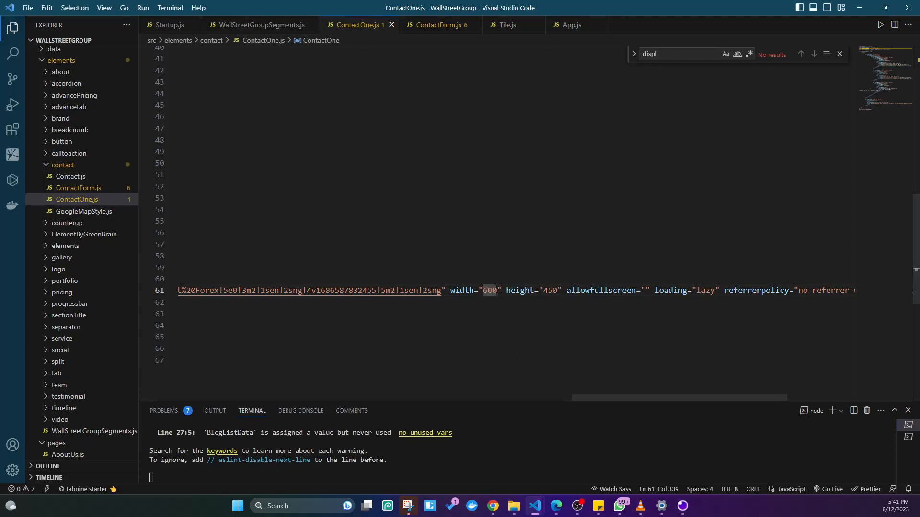
click(492, 506)
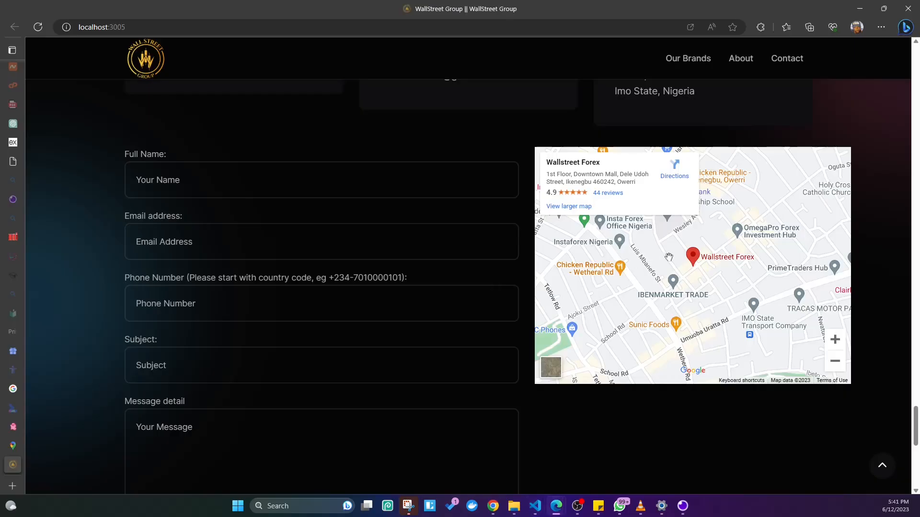
mouse_move(589, 249)
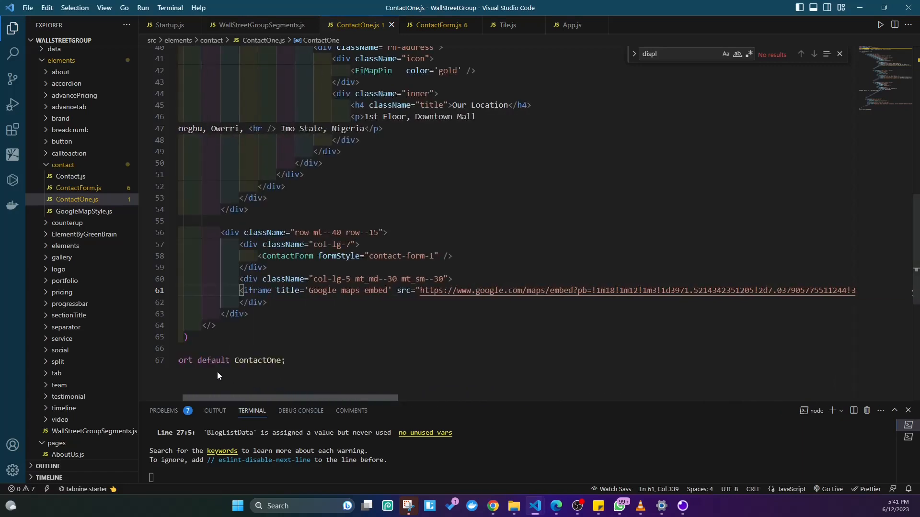
mouse_move(440, 279)
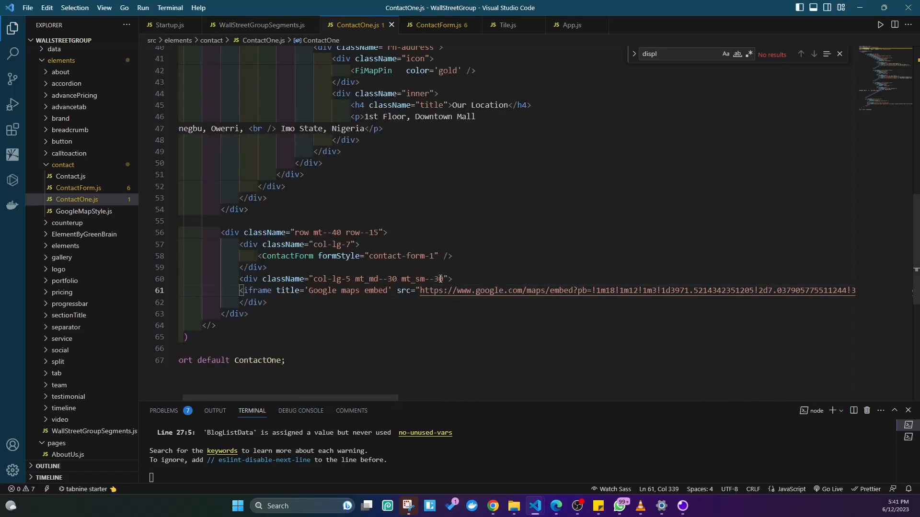